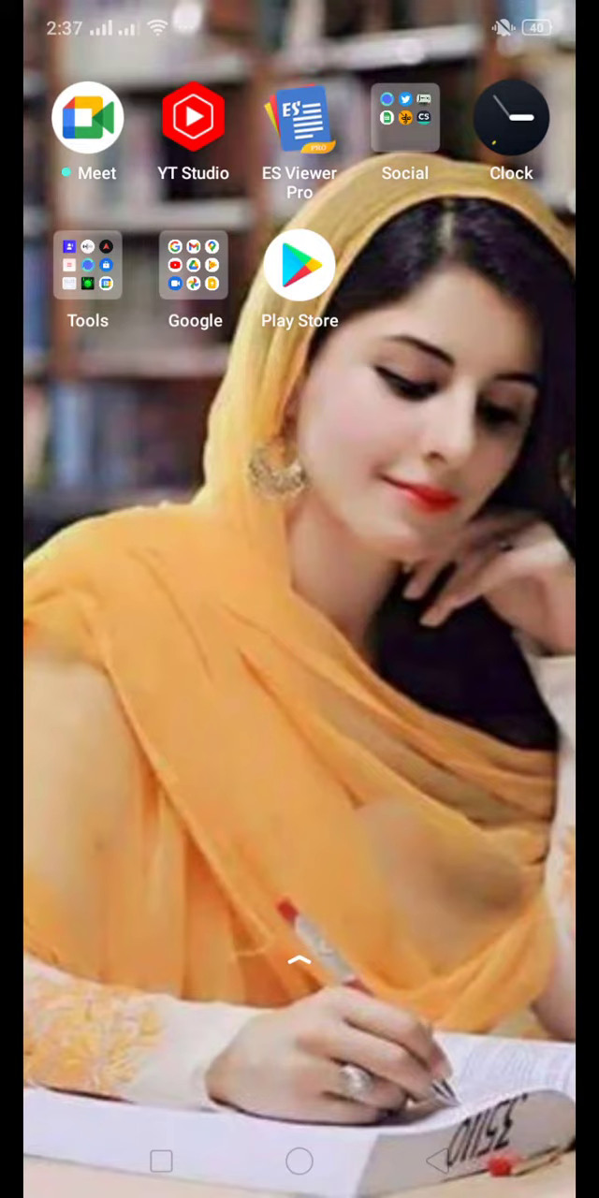
Expand the Social app folder on the Android home screen
{"action": "left_click", "coordinate": [403, 120]}
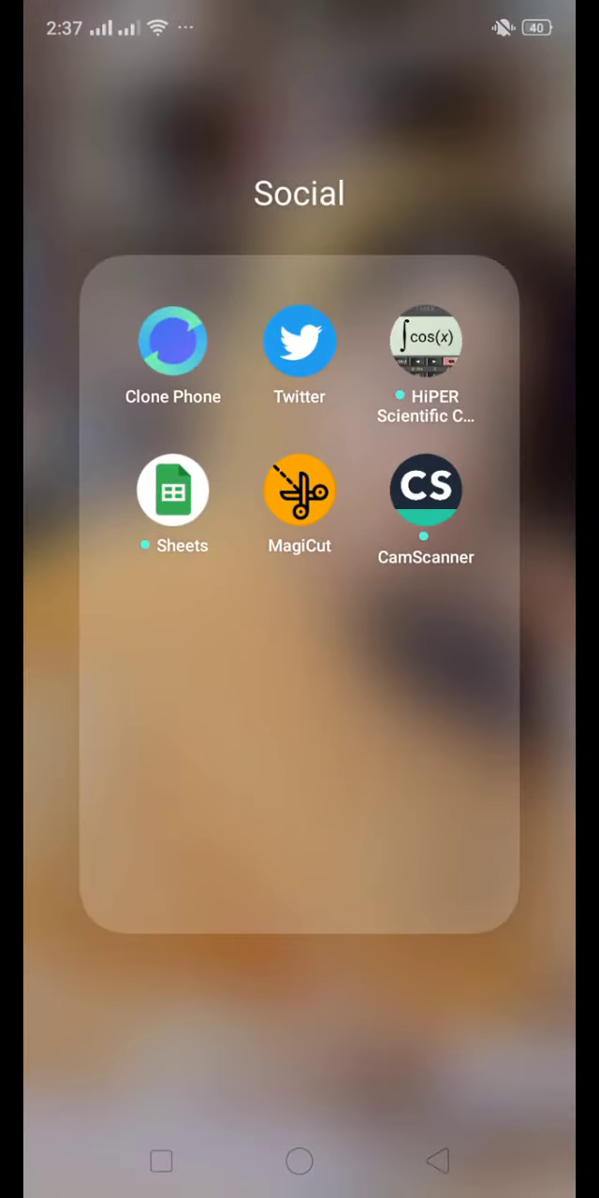
Launch MagiCut and begin a Cutout to reach the photo picker
{"action": "left_click", "coordinate": [299, 490]}
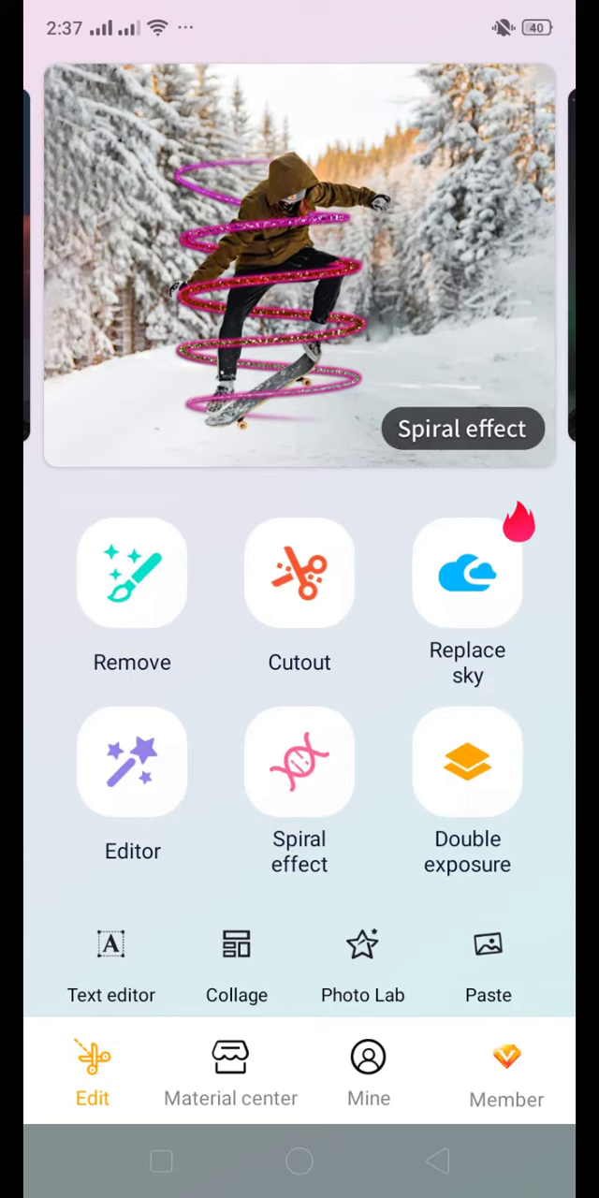
{"action": "scroll", "scroll_direction": "left", "scroll_amount": 3}
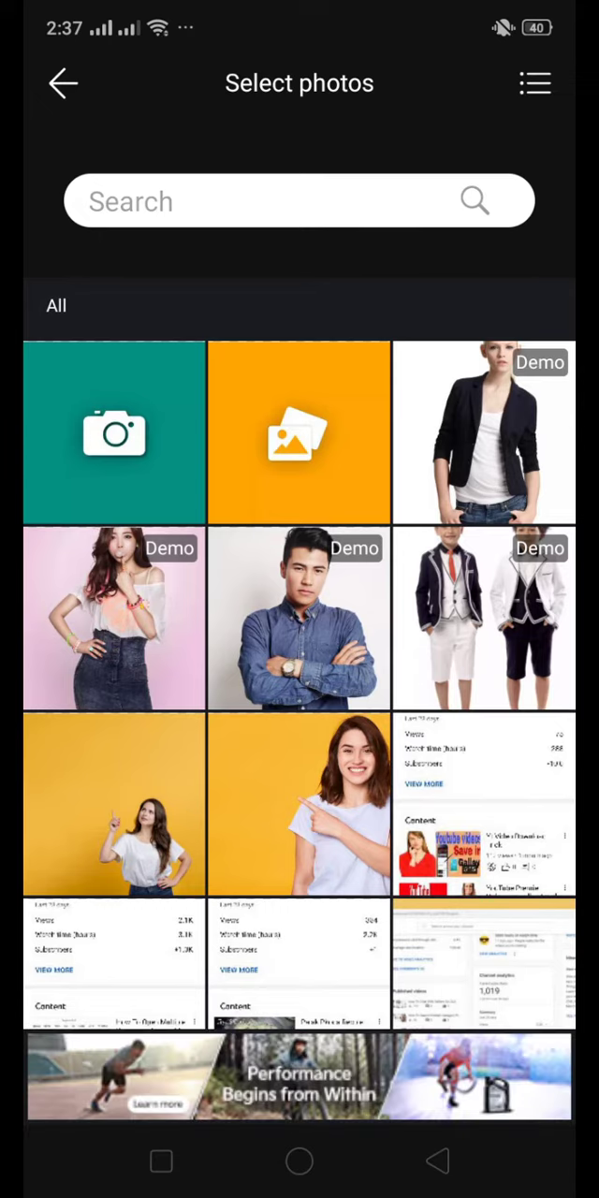
Choose the pointing-woman photo and trace her outline with the Smart cutout brush
{"action": "left_click", "coordinate": [300, 803]}
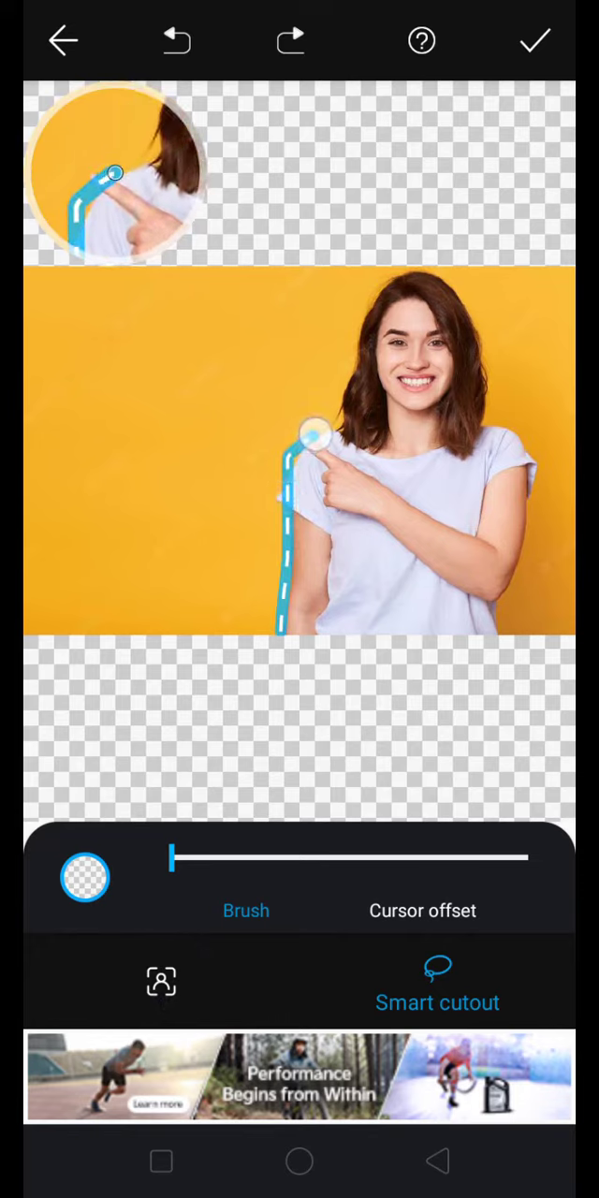
{"action": "left_click_drag", "start_coordinate": [314, 430], "coordinate": [445, 281]}
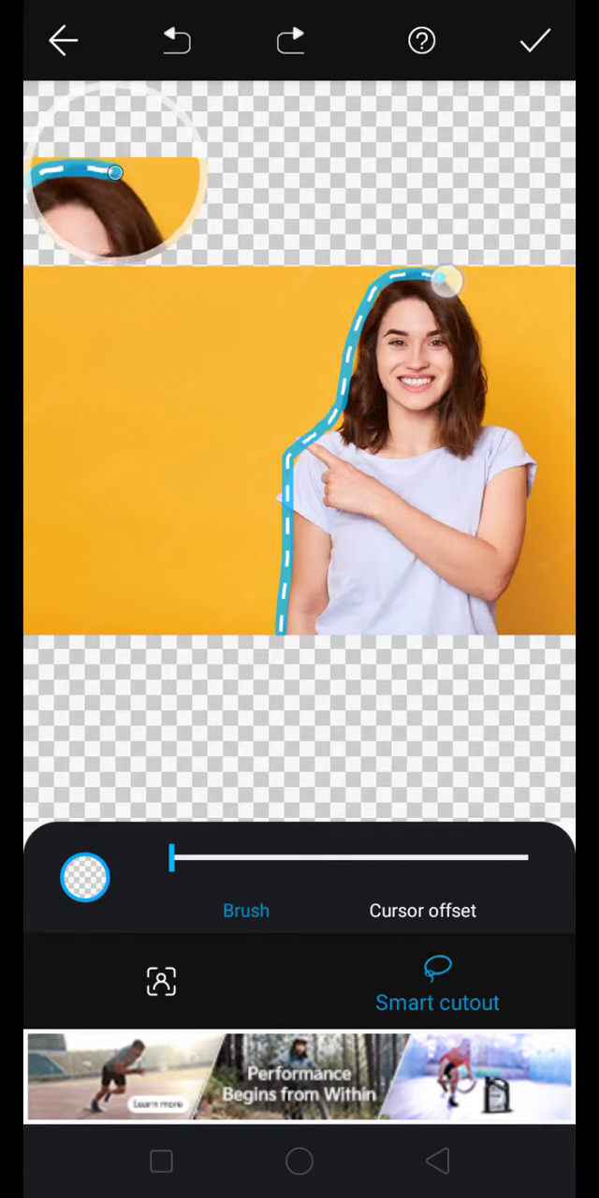
{"action": "left_click_drag", "start_coordinate": [446, 281], "coordinate": [528, 468]}
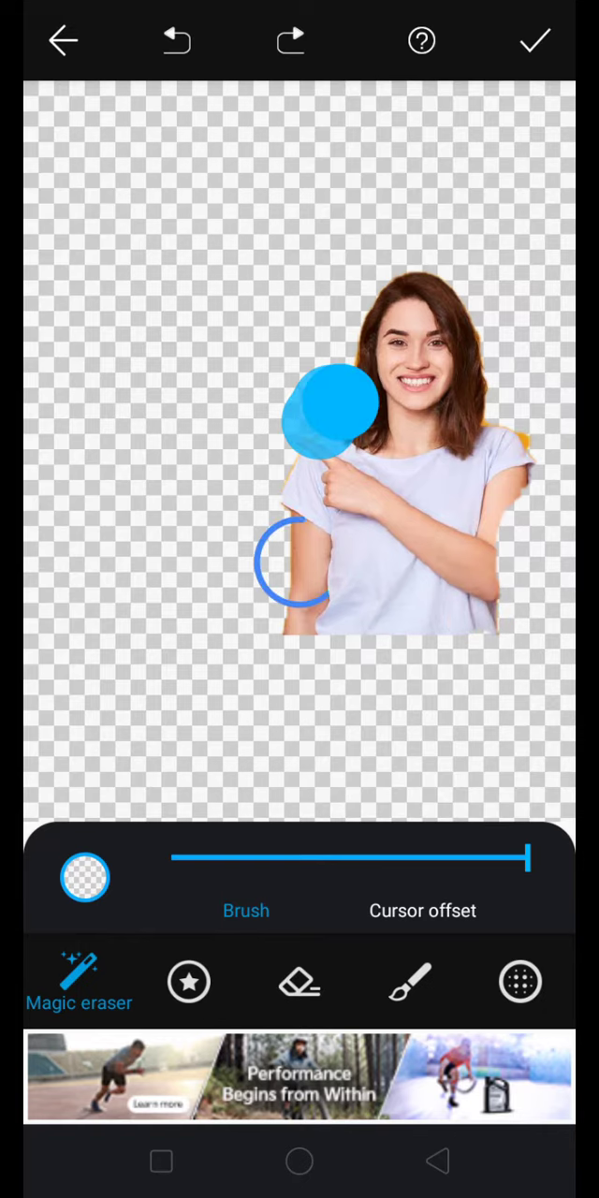
Magic-erase the leftover yellow by her shoulder and arm so only she remains
{"action": "left_click", "coordinate": [176, 40]}
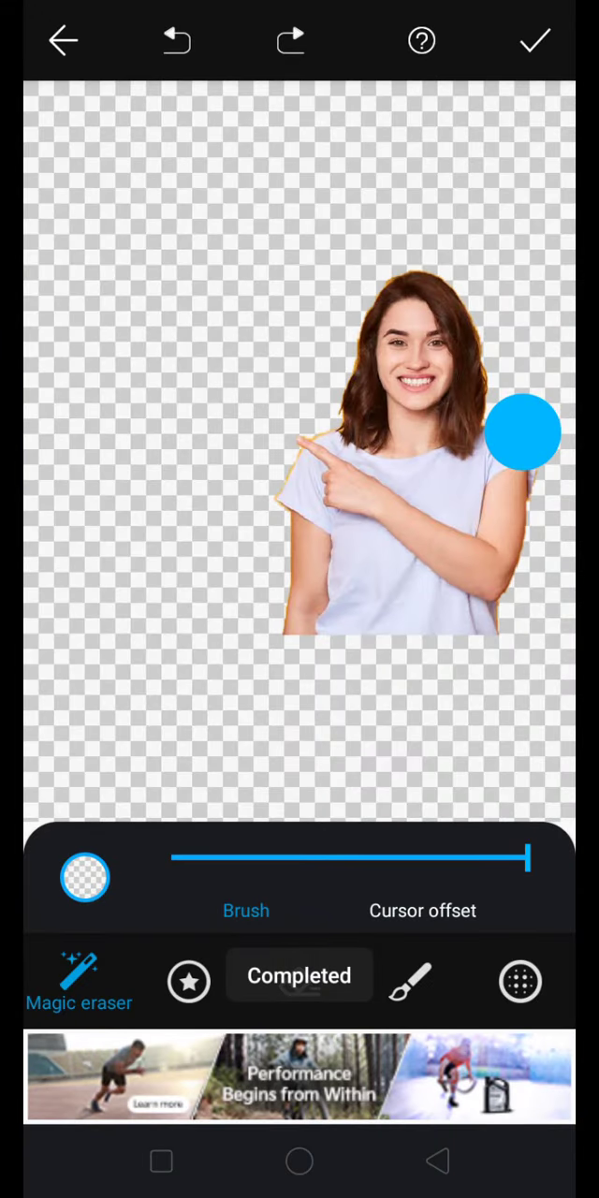
{"action": "left_click", "coordinate": [299, 977]}
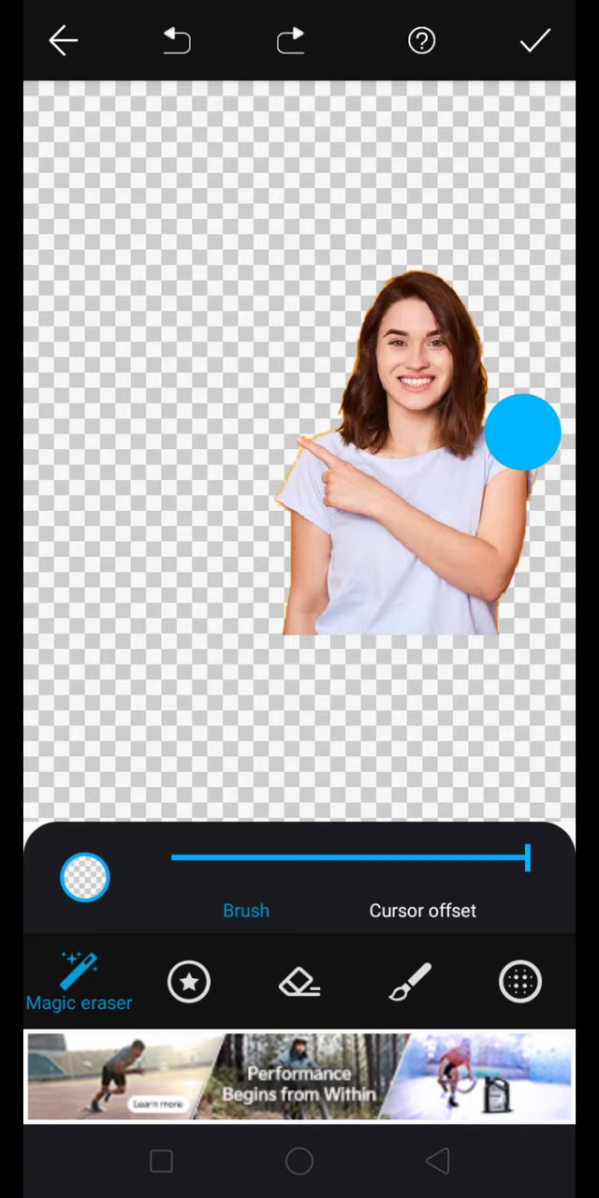
Accept the cutout onto a transparent canvas and dismiss the save-as-sticker prompt
{"action": "left_click", "coordinate": [536, 41]}
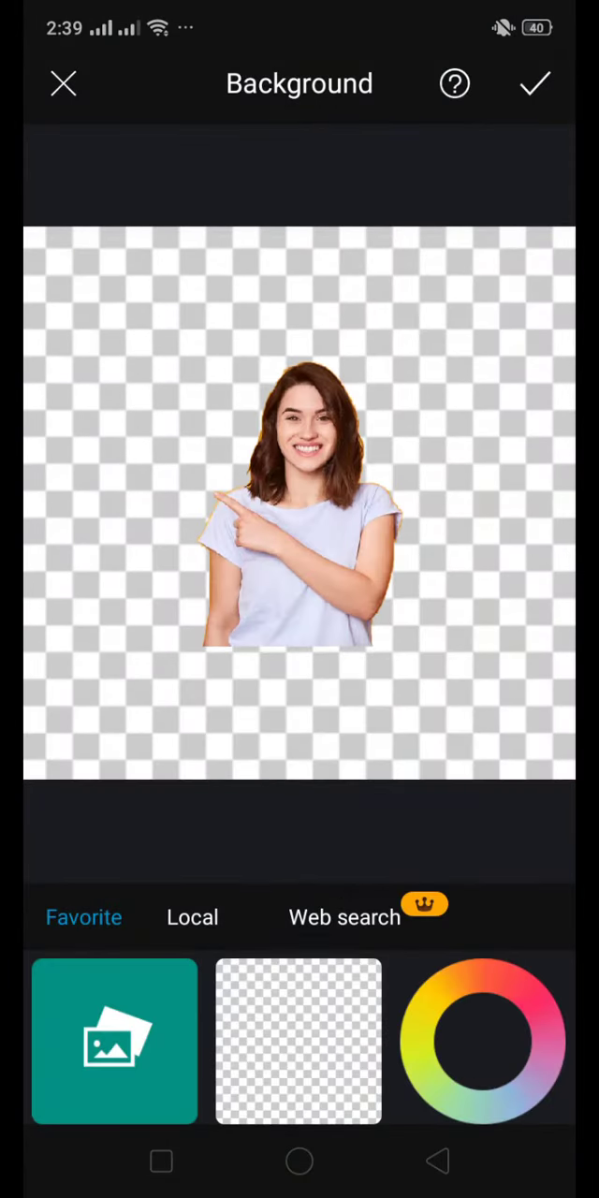
{"action": "left_click", "coordinate": [537, 82]}
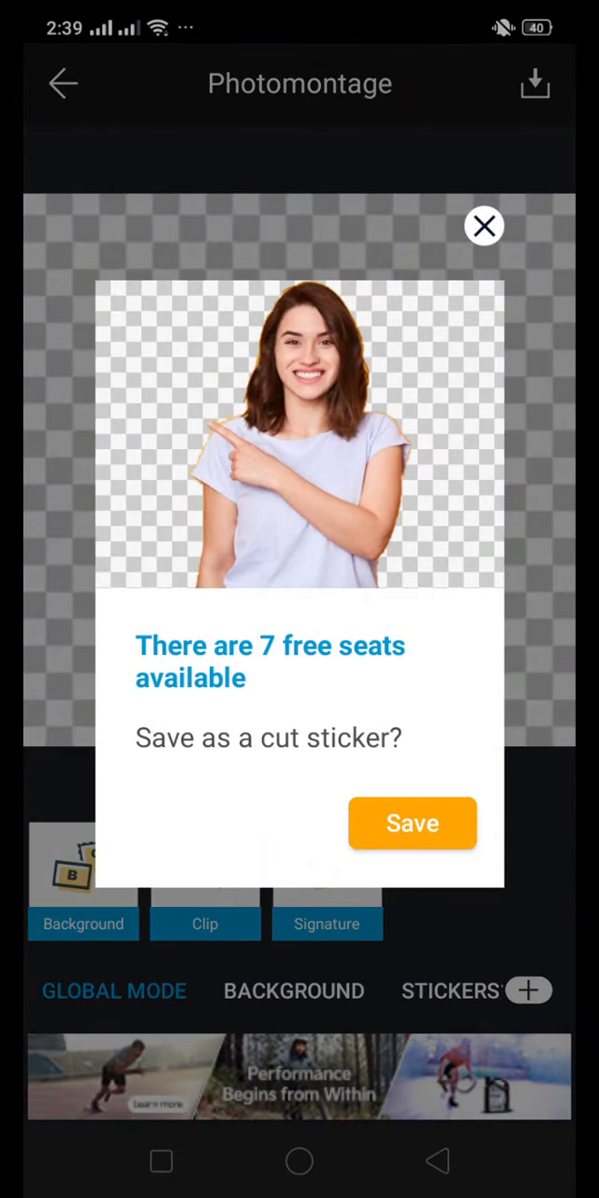
{"action": "left_click", "coordinate": [483, 224]}
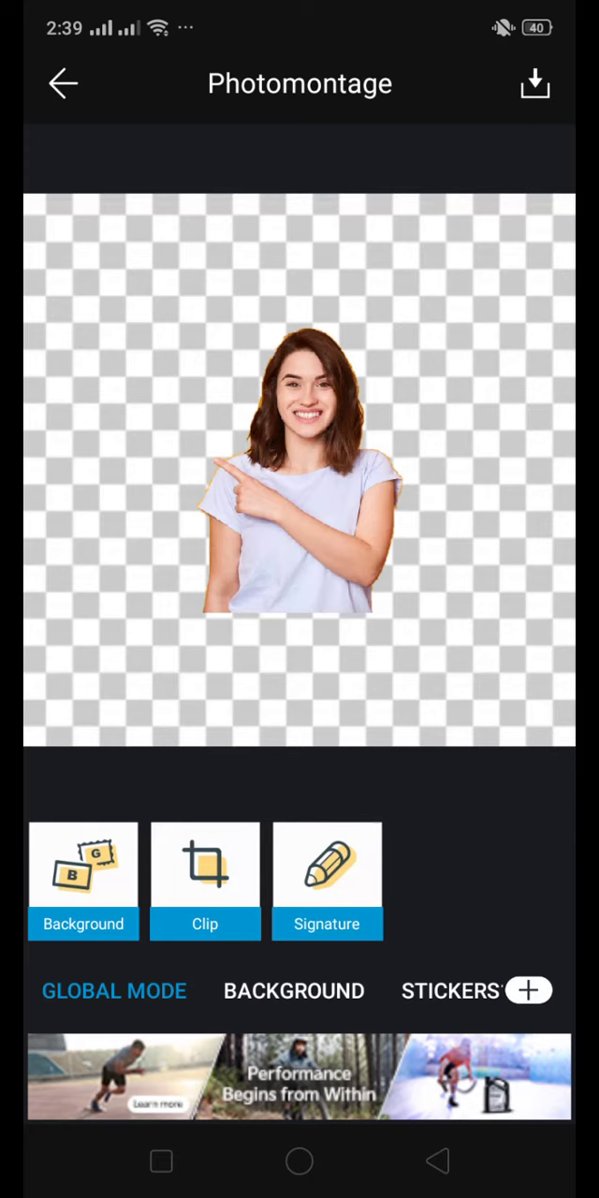
Export the transparent cutout and close the rating request to reach sharing options
{"action": "left_click", "coordinate": [526, 82]}
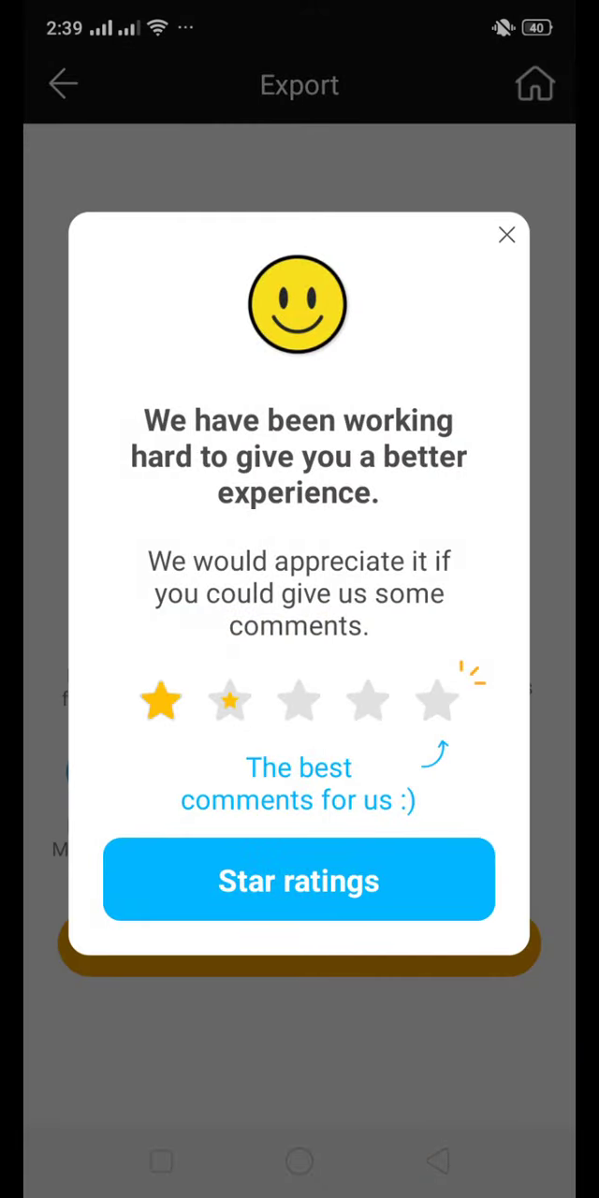
{"action": "left_click", "coordinate": [505, 236]}
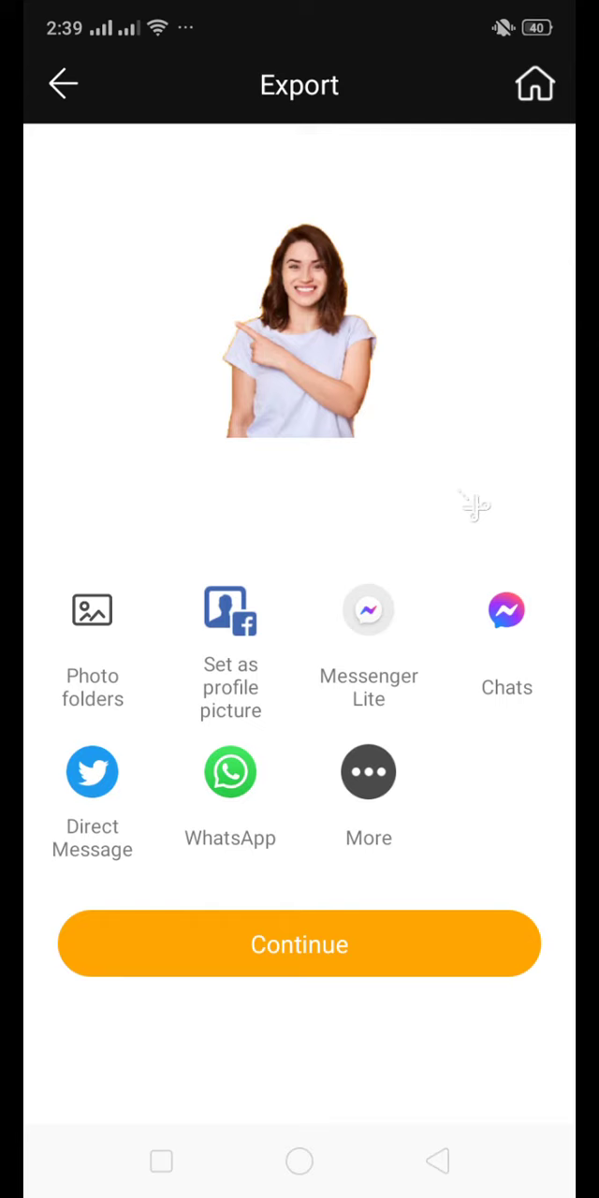